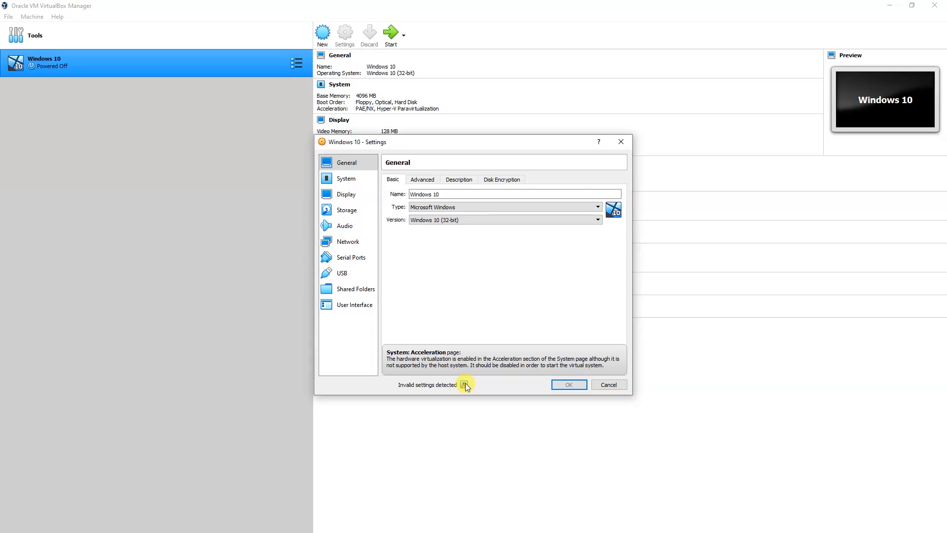
mouse_move(460, 322)
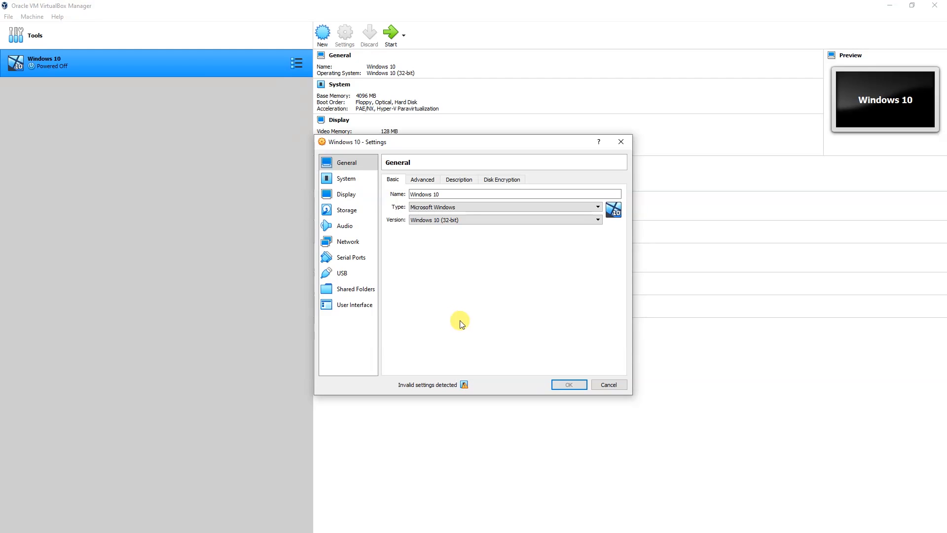
mouse_move(27, 9)
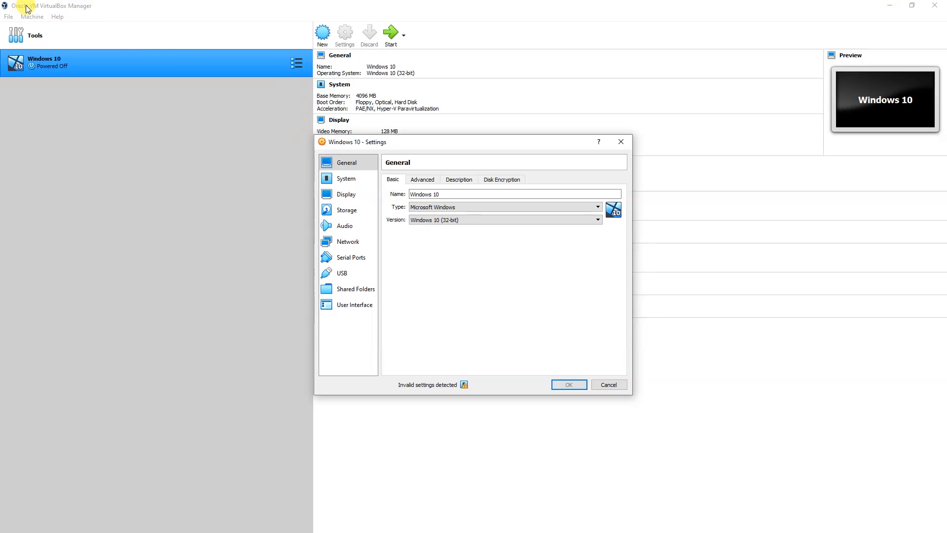
mouse_move(63, 72)
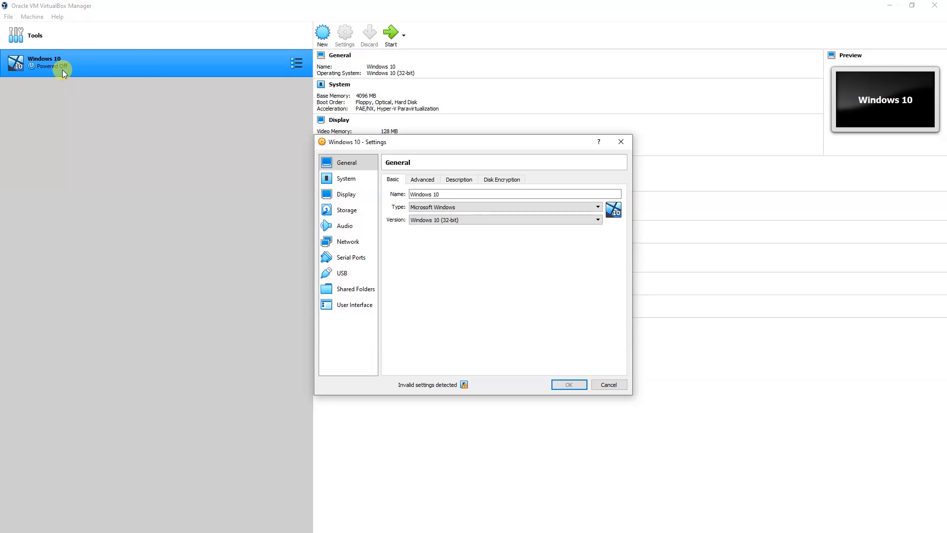
mouse_move(275, 74)
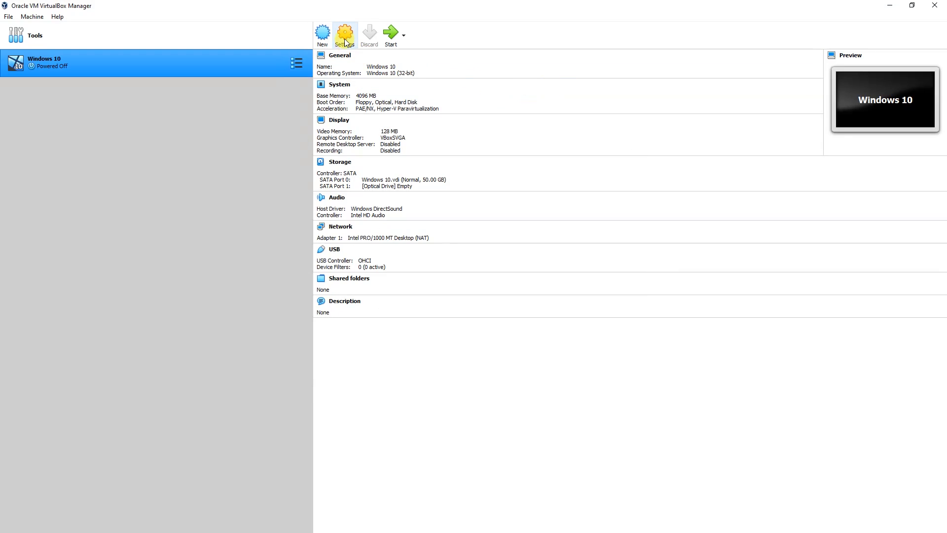
Reopen the Windows 10 VM settings, glance at Display, then return to System > Processor showing the invalid-settings warning.
left_click(345, 34)
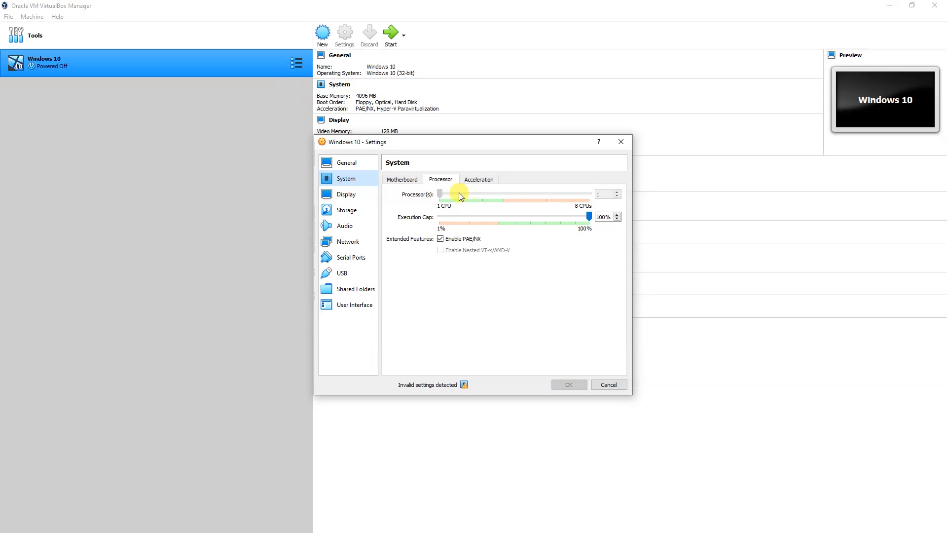
left_click(346, 194)
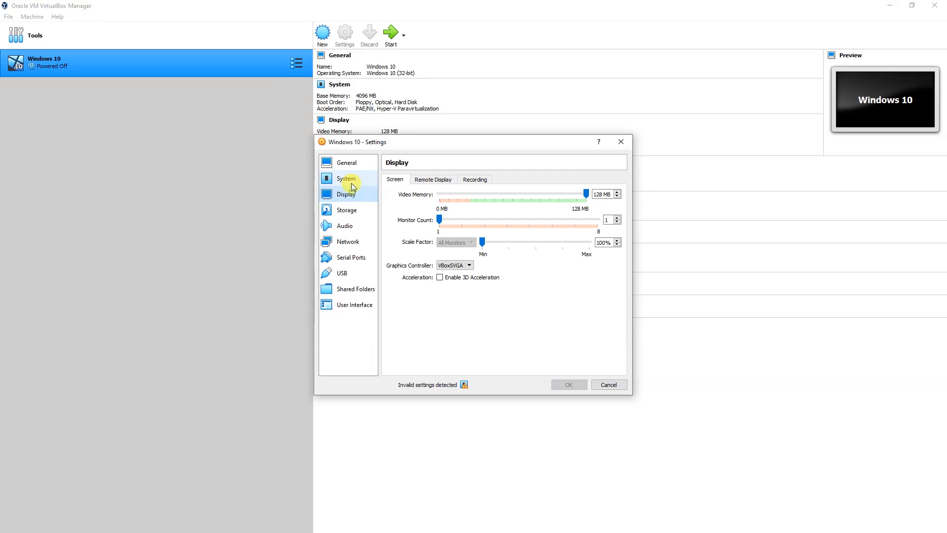
left_click(346, 178)
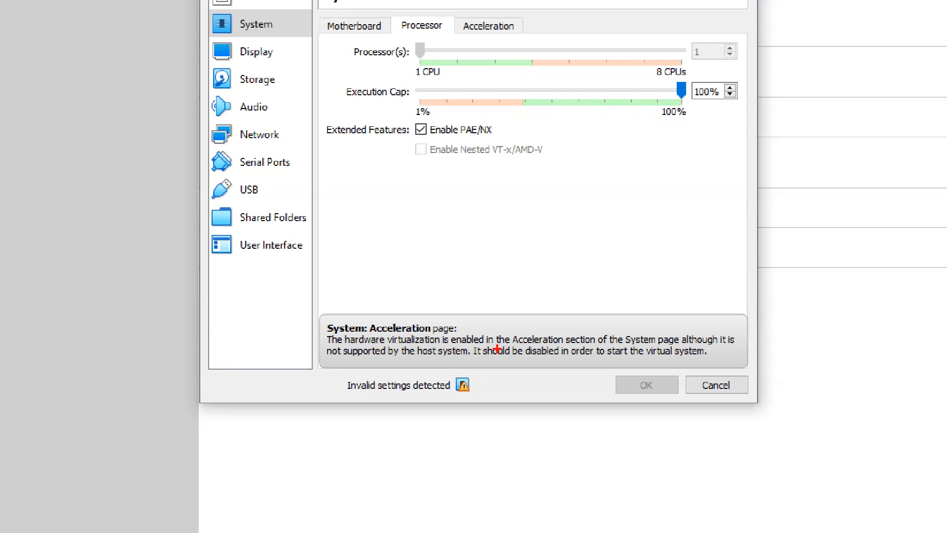
mouse_move(611, 359)
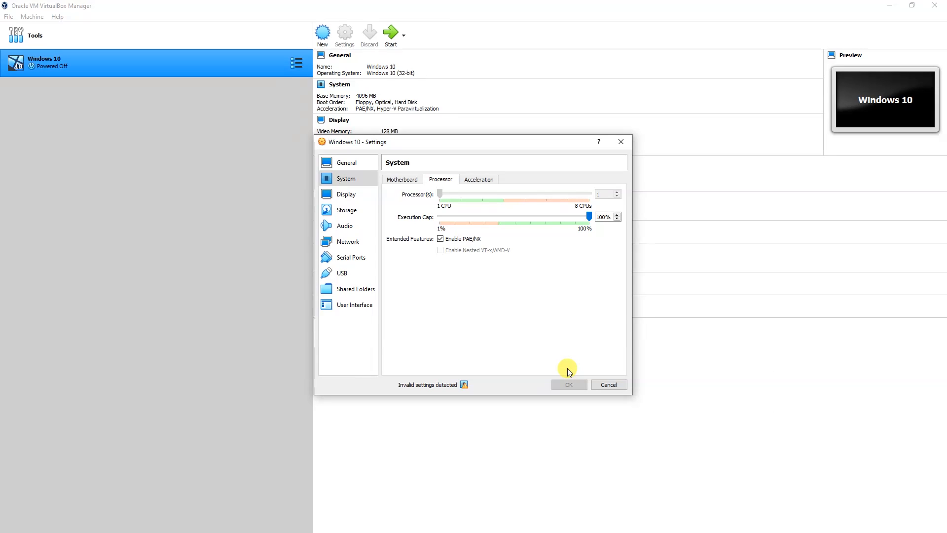
mouse_move(620, 142)
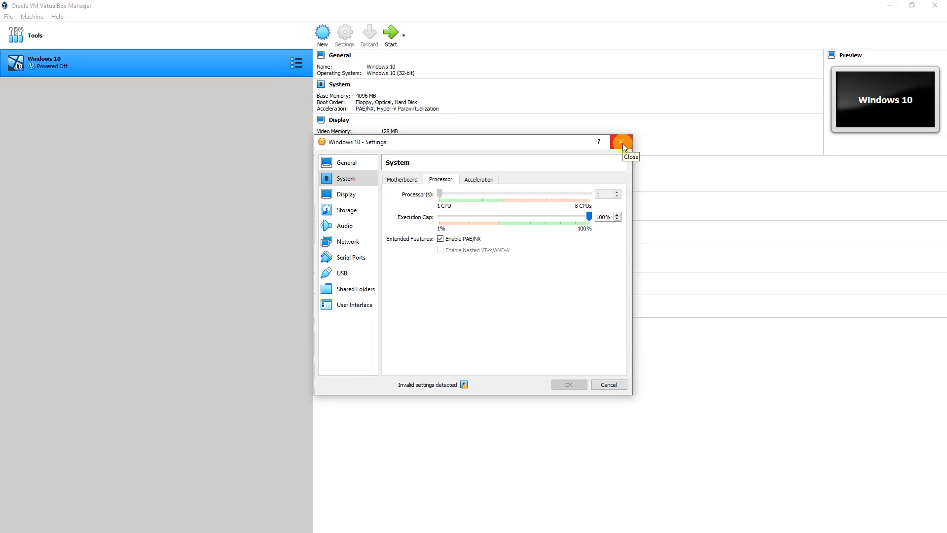
Close VM settings and confirm in Task Manager's Performance tab that Virtualization reads Disabled.
left_click(621, 142)
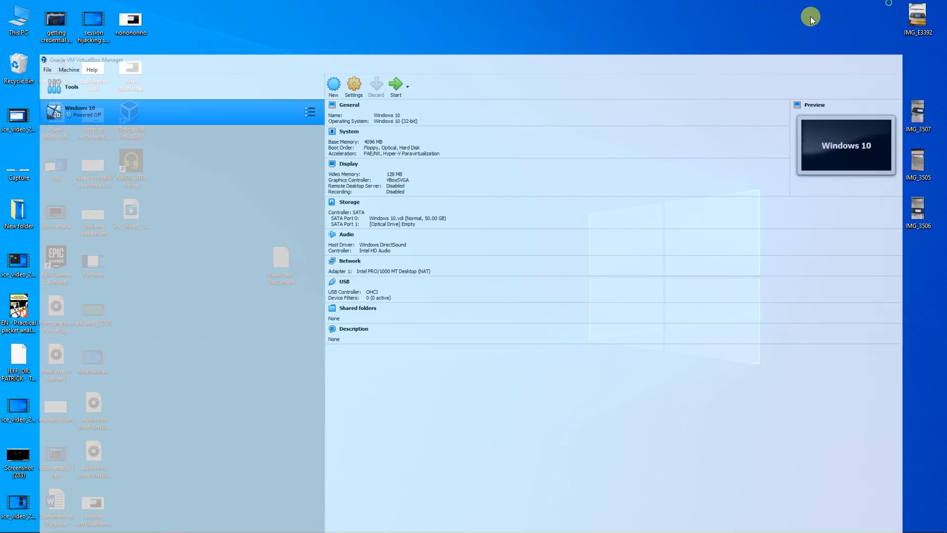
right_click(588, 523)
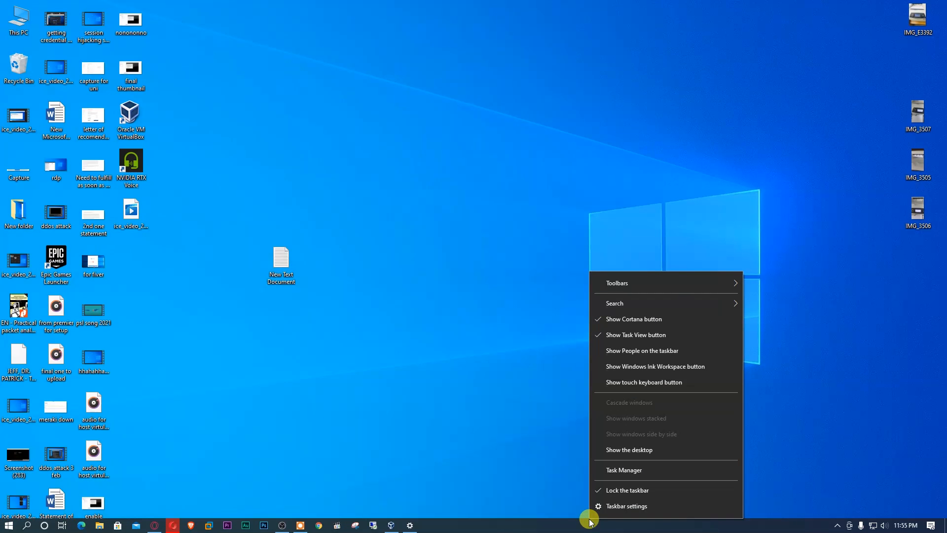
left_click(623, 470)
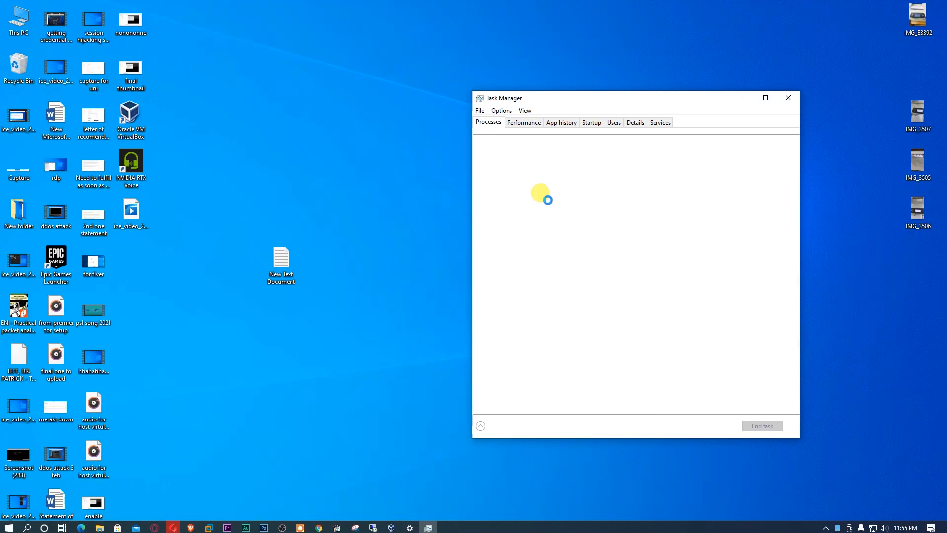
left_click(523, 122)
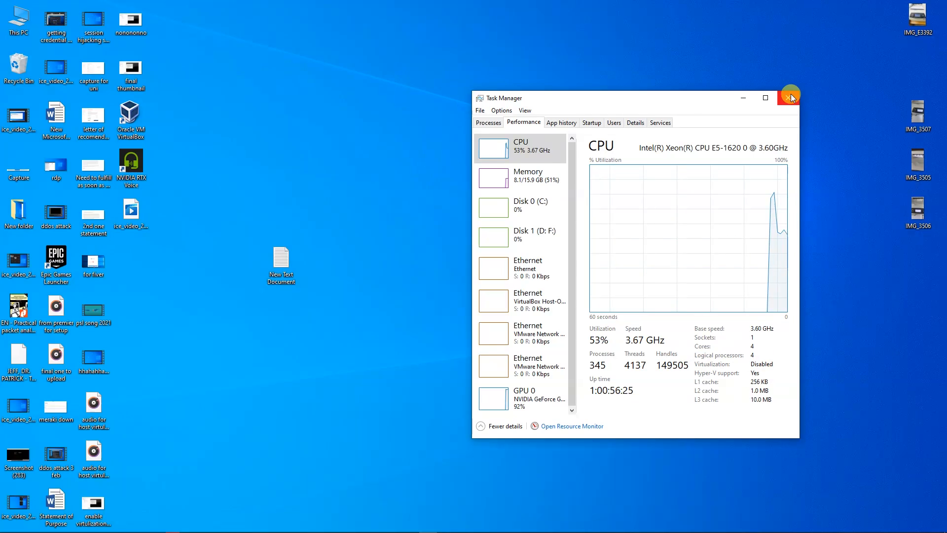
left_click(27, 523)
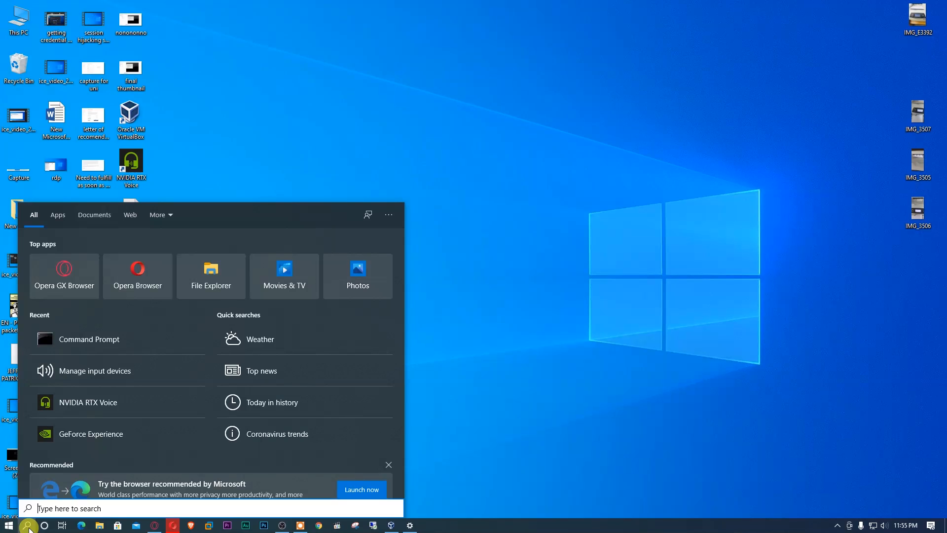
Launch Command Prompt from search and maximize it.
type("cmd")
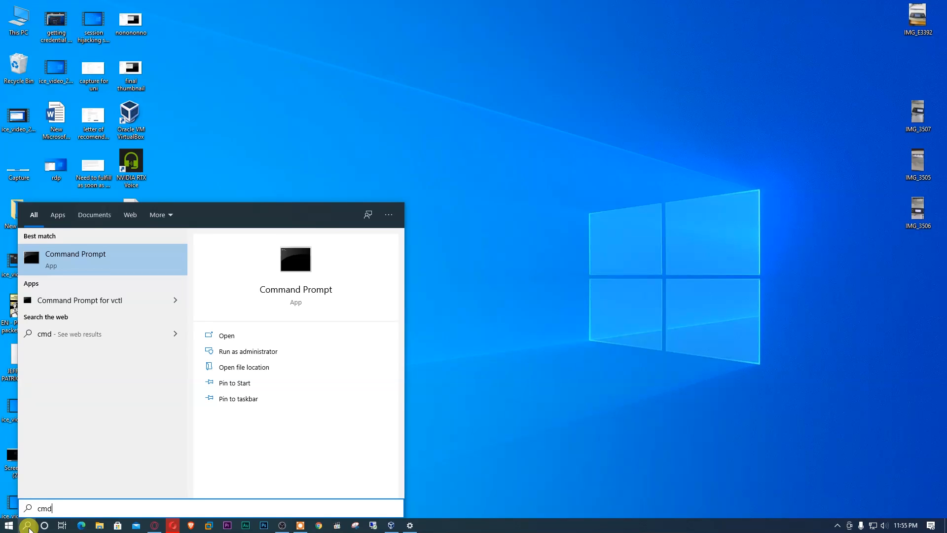
left_click(227, 335)
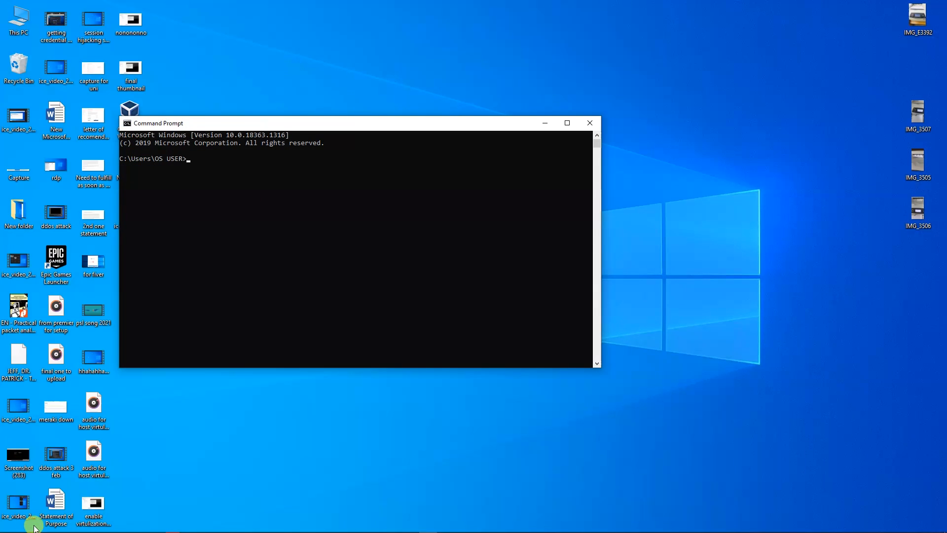
left_click(565, 123)
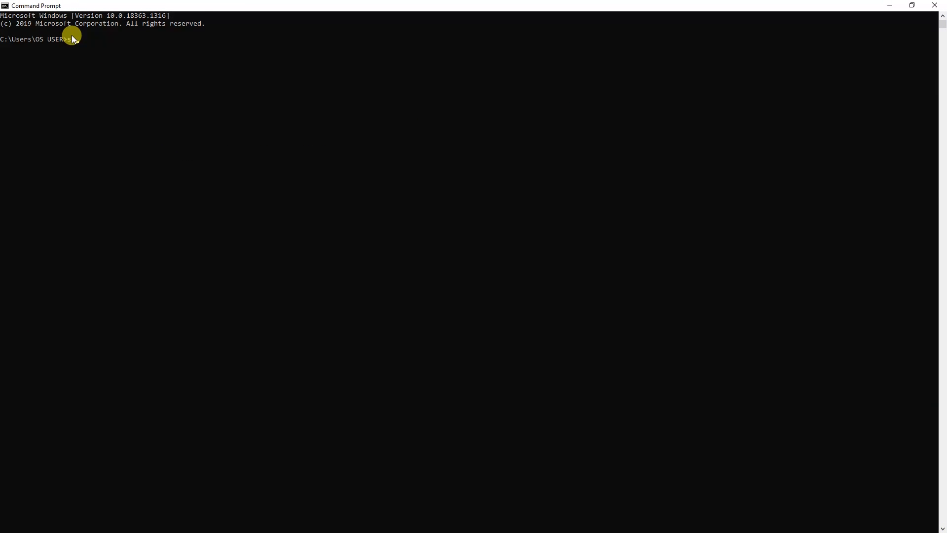
Run systeminfo and read that Virtualization Enabled In Firmware is No.
type("syst")
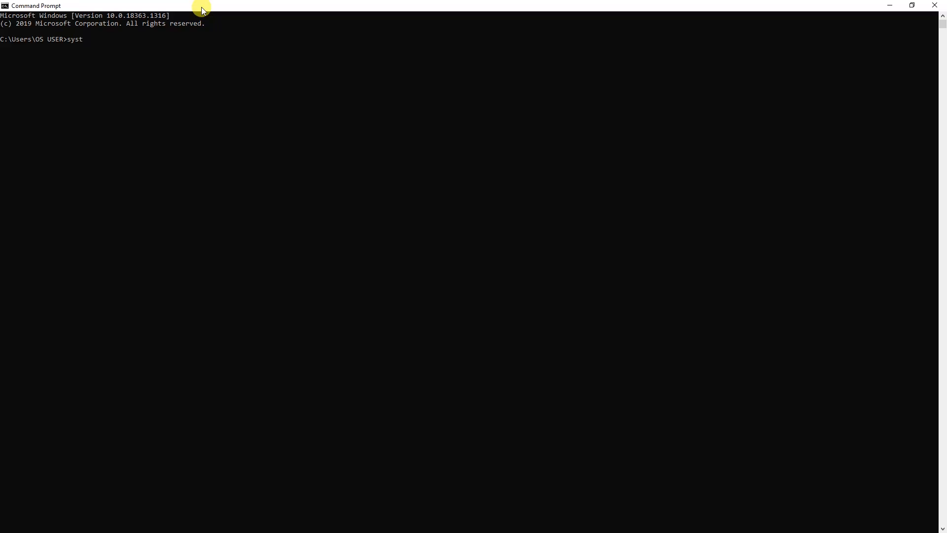
type("eminf")
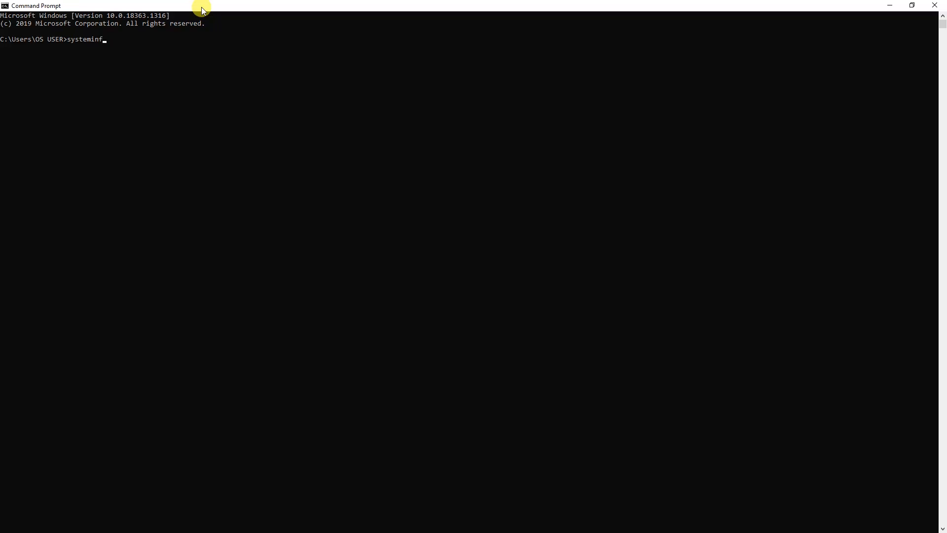
key("Return")
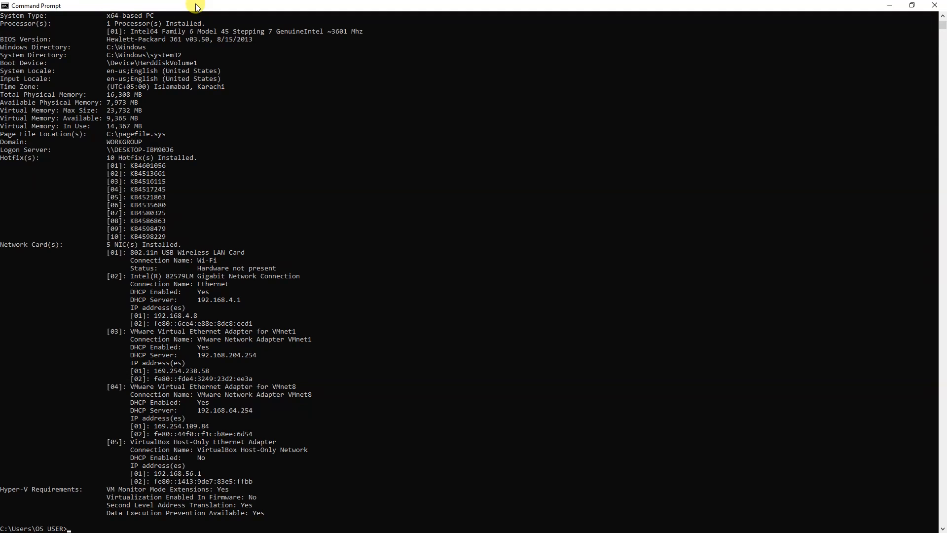
scroll("down", 3)
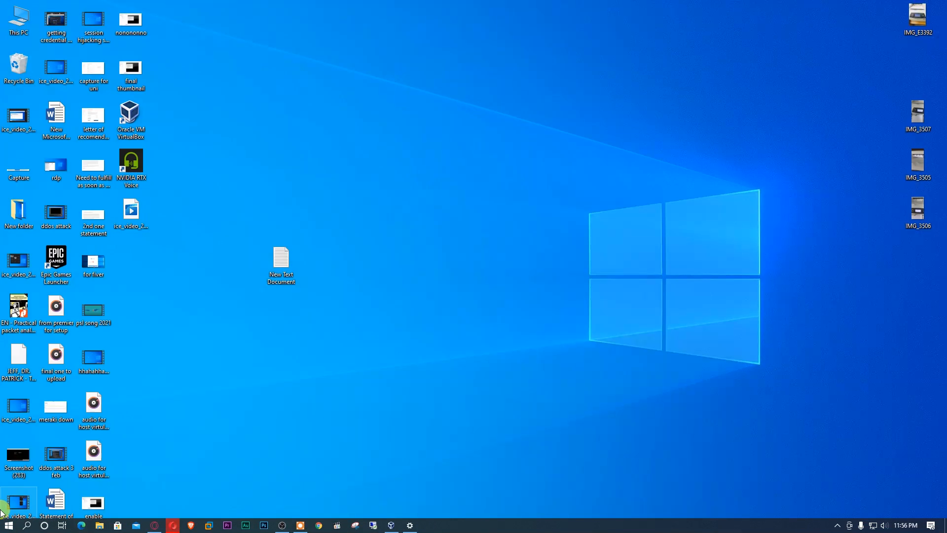
mouse_move(424, 201)
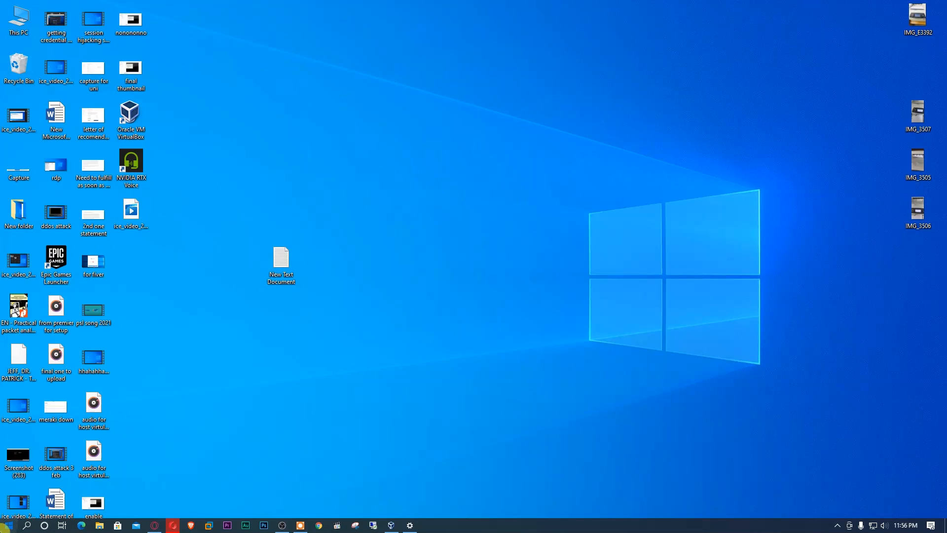
Restart the computer from the Start menu's power options to reach BIOS setup.
left_click(8, 523)
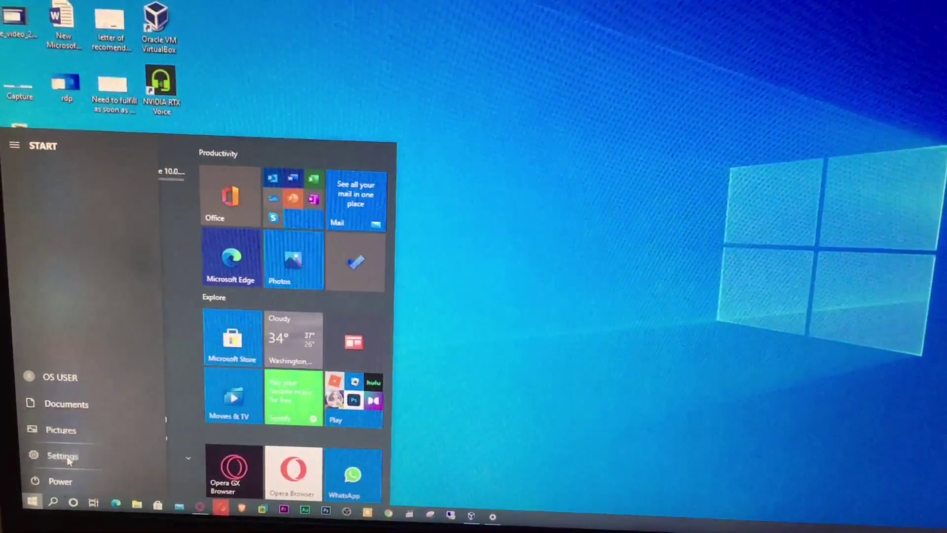
left_click(60, 481)
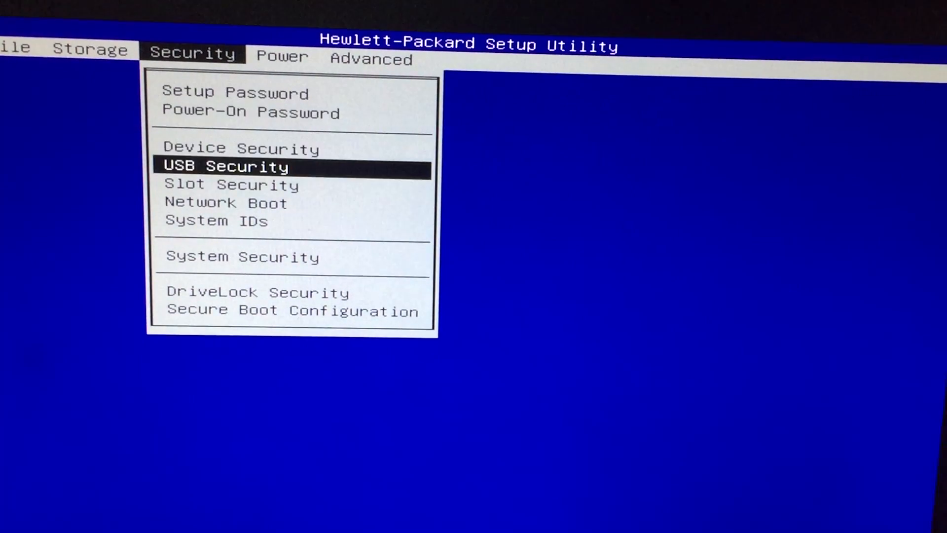
In Security > System Security set Virtualization Technology (VTx) to Enabled, then save changes and exit.
left_click(241, 256)
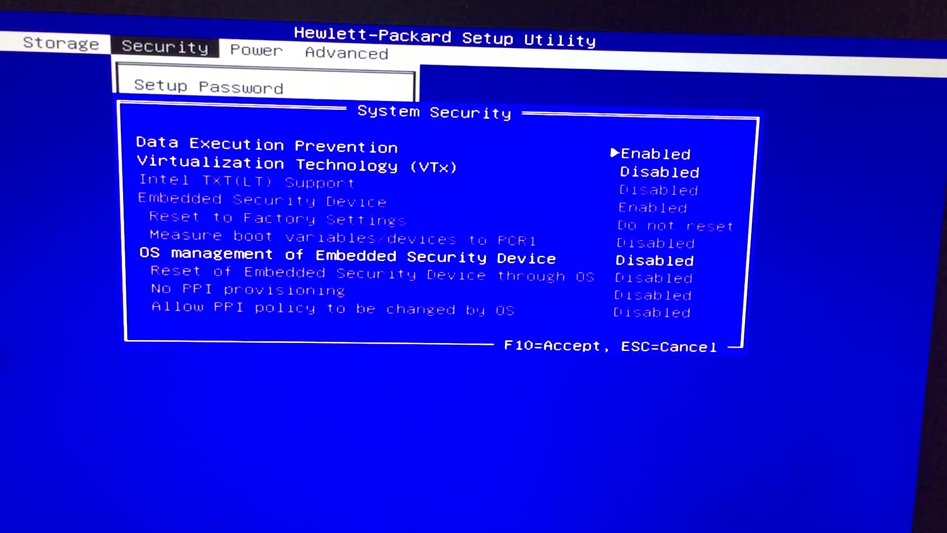
key("Down")
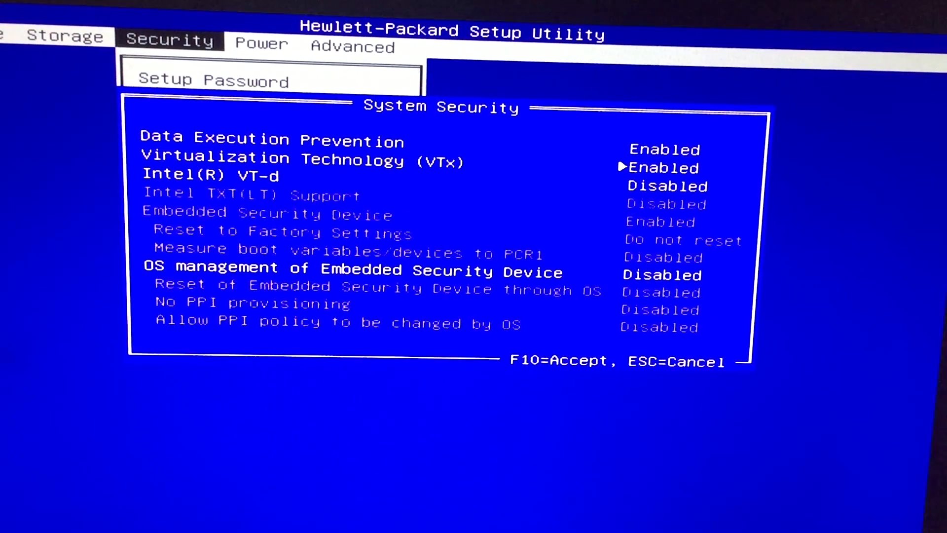
key("up")
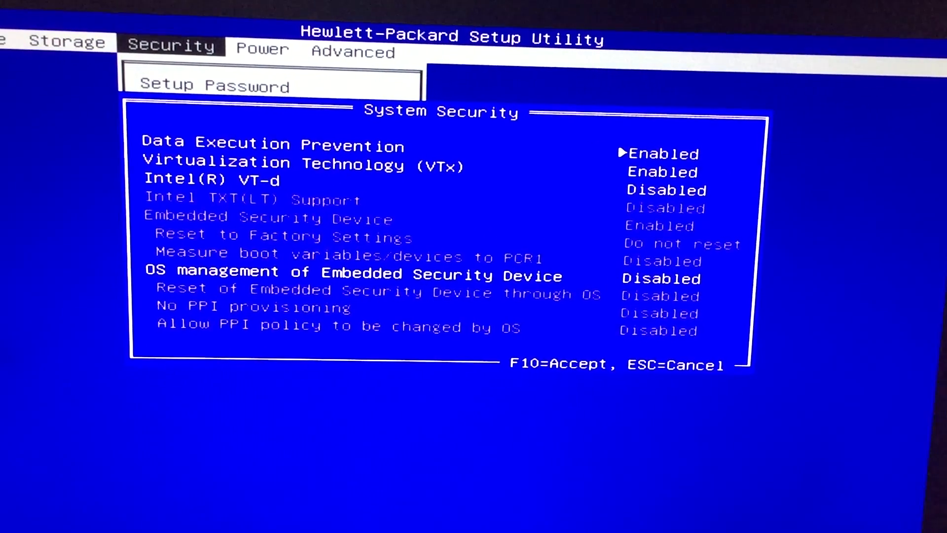
key("down")
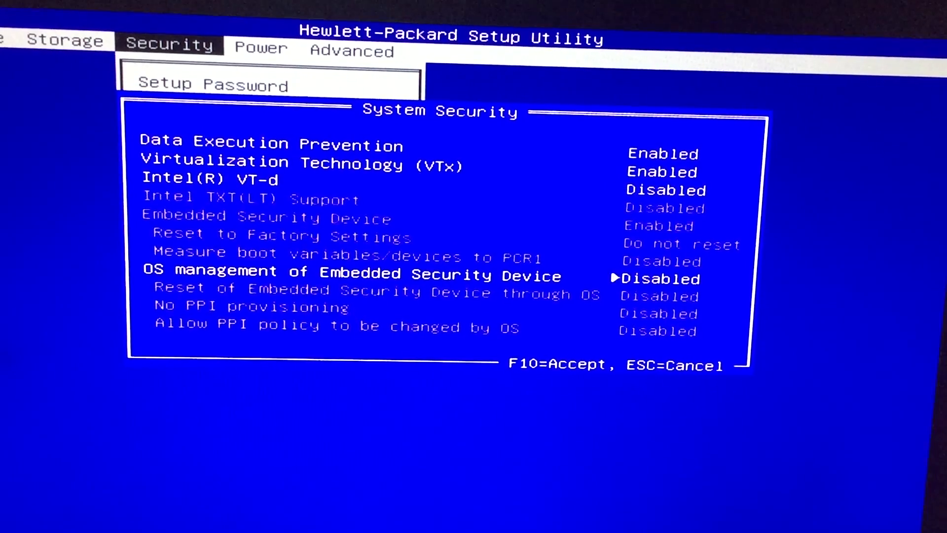
key("up")
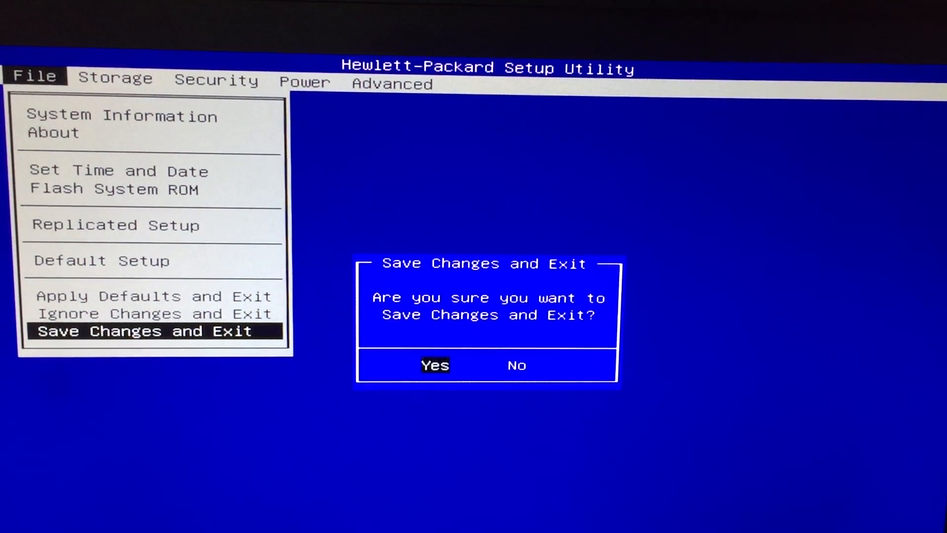
left_click(434, 365)
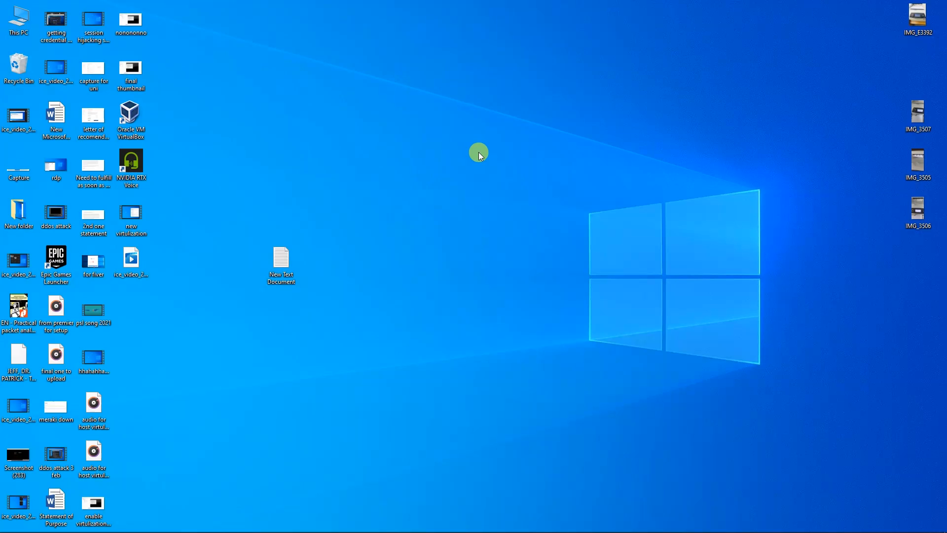
Launch VirtualBox and reopen the Windows 10 VM settings, now without the invalid-settings warning.
double_click(130, 114)
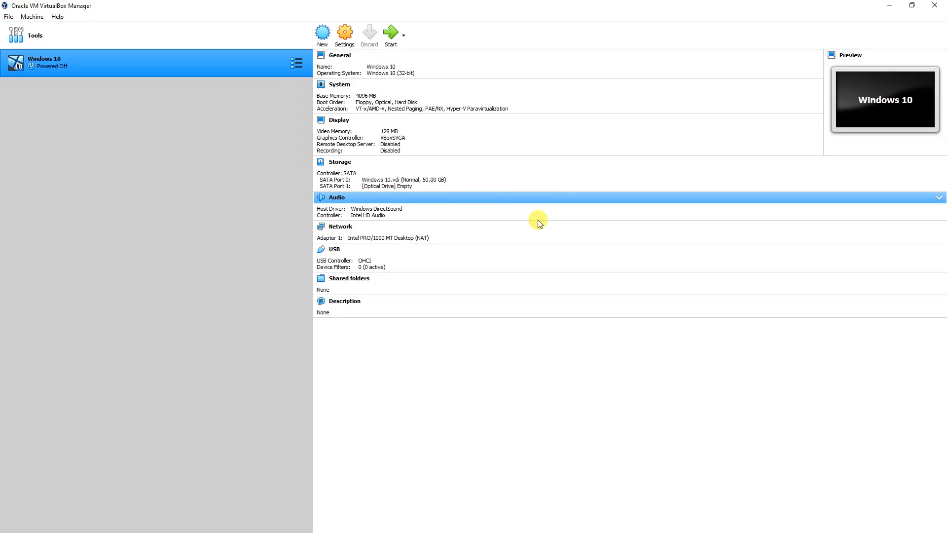
mouse_move(344, 32)
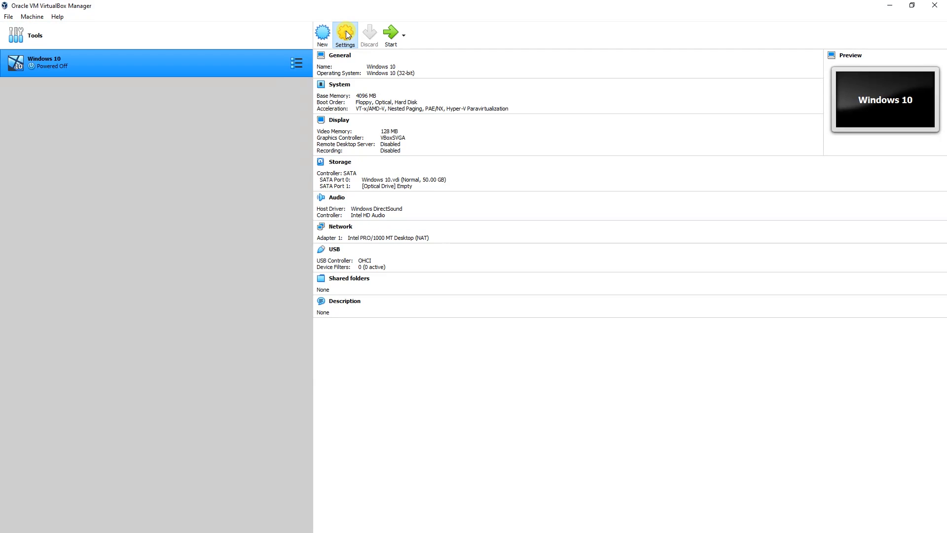
left_click(344, 31)
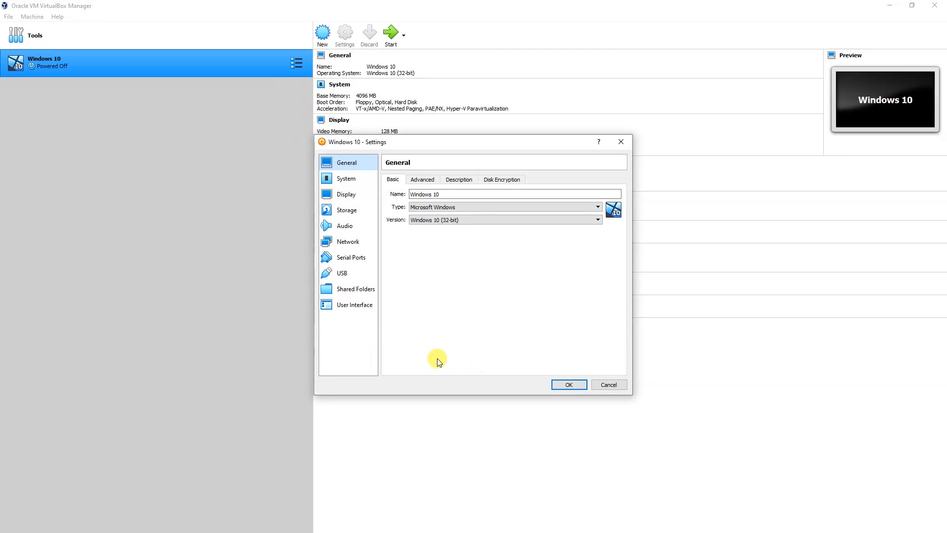
mouse_move(449, 363)
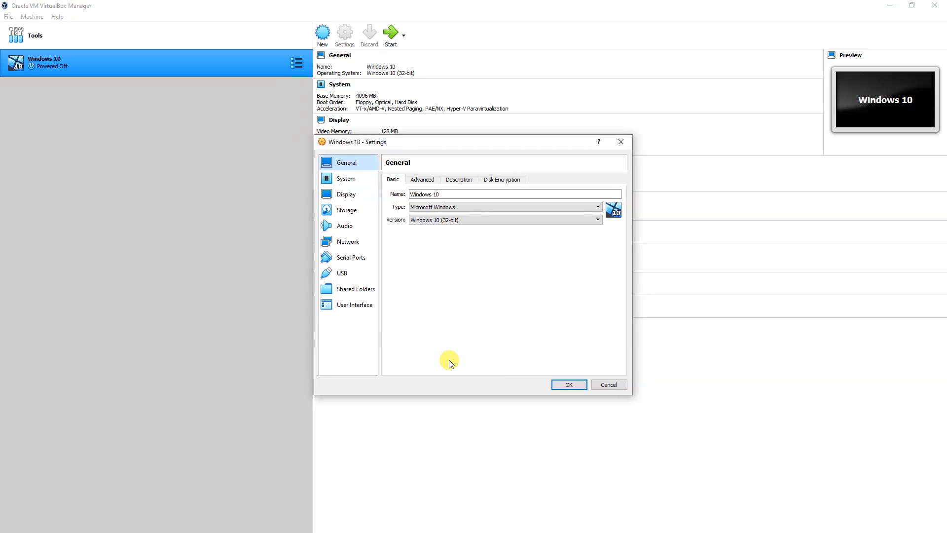